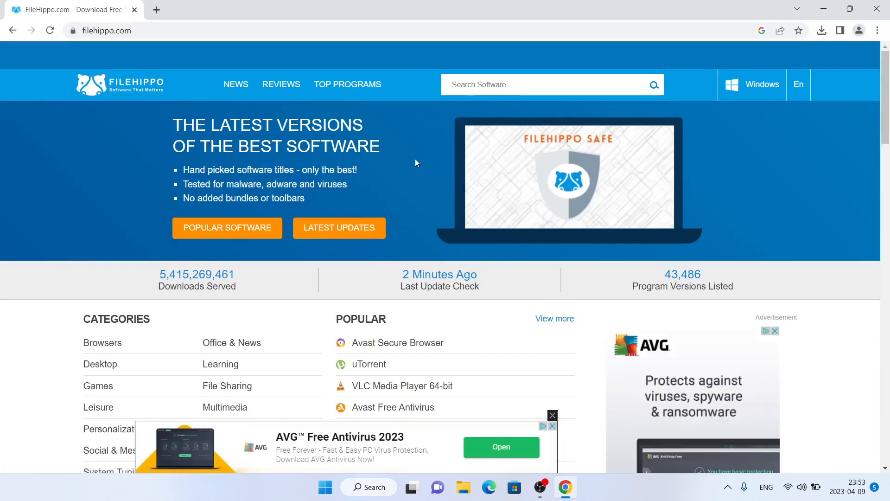
Search 'tago fences', reach the TAGO Fences page and download the latest Windows version
type("tago")
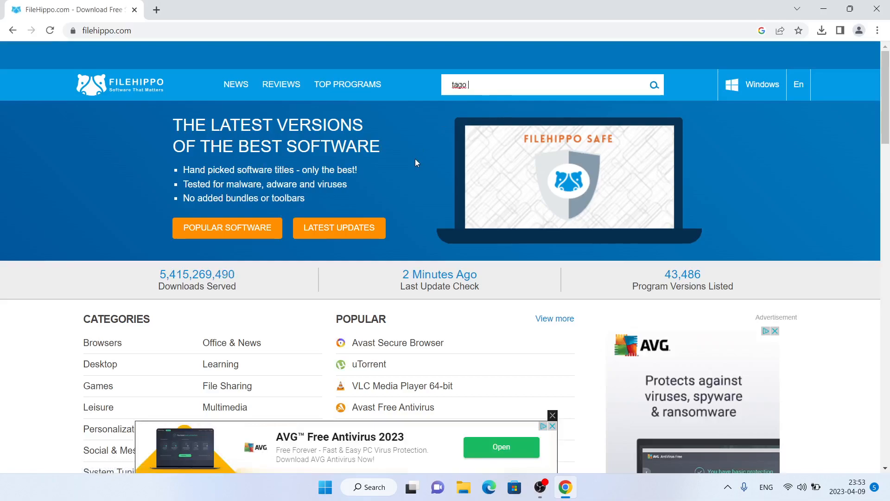
type("fences")
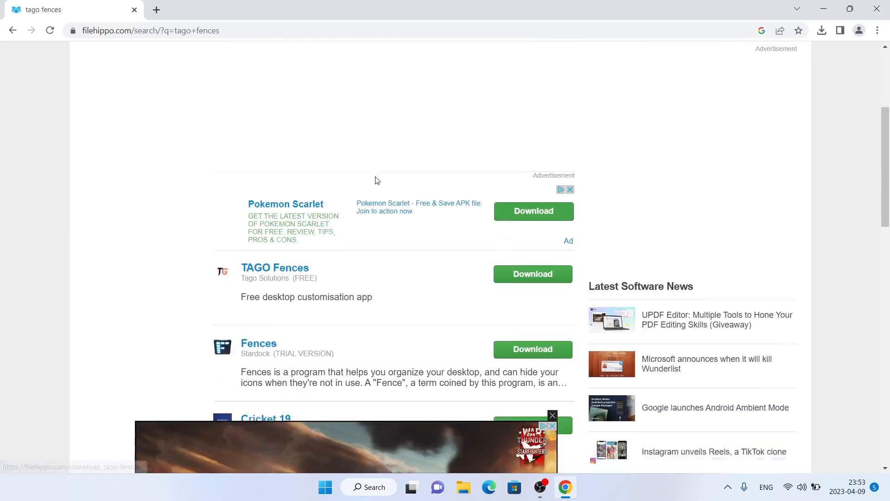
scroll("down", 3)
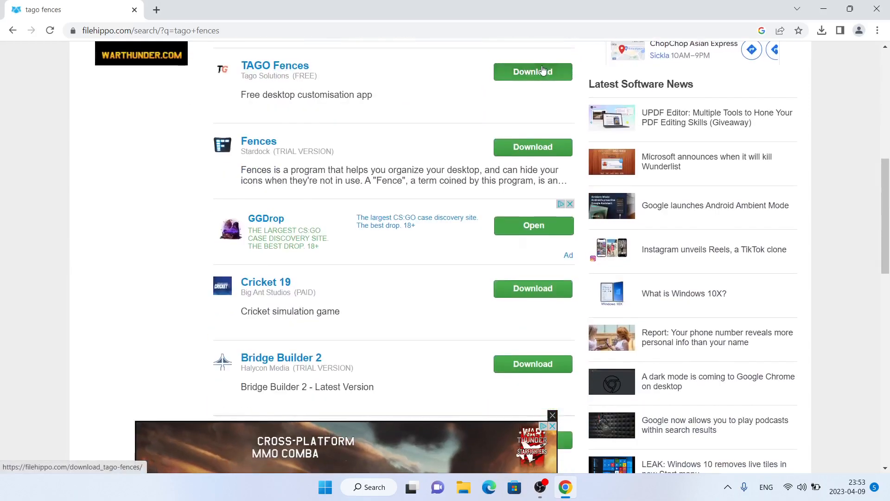
left_click(532, 72)
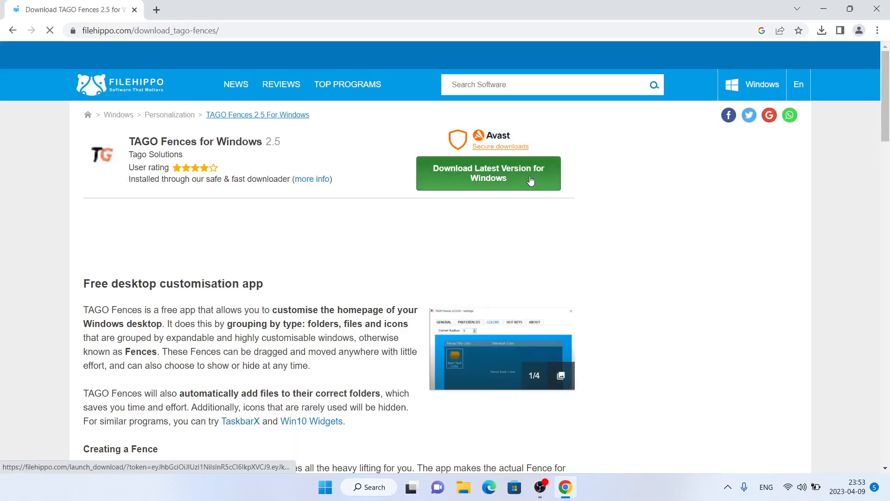
left_click(487, 173)
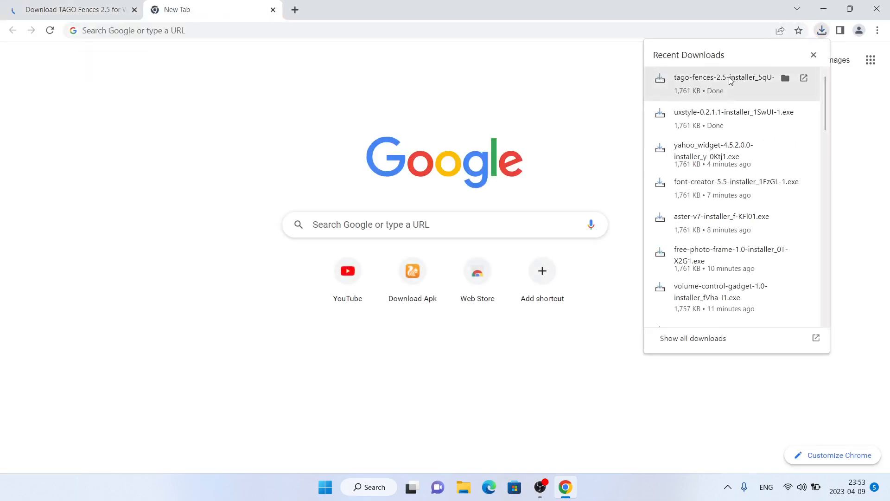
Run the downloaded installer past SmartScreen, decline the Avast offer and execute setup
left_click(723, 78)
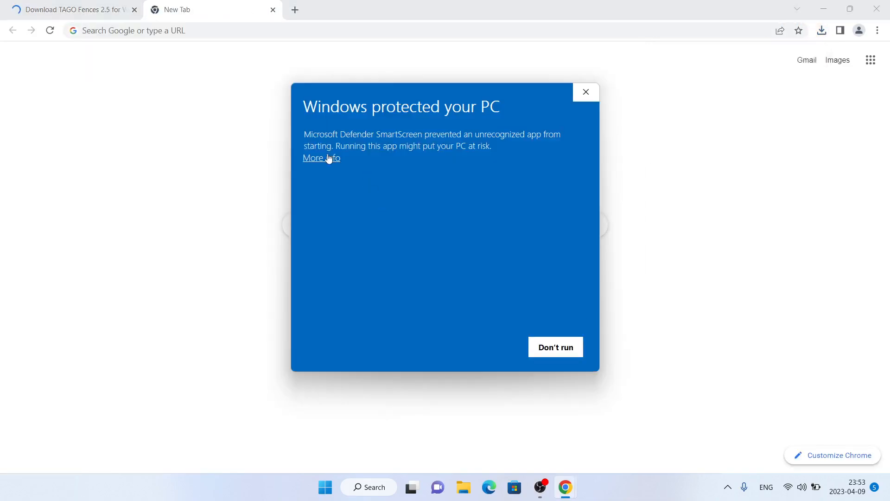
left_click(585, 92)
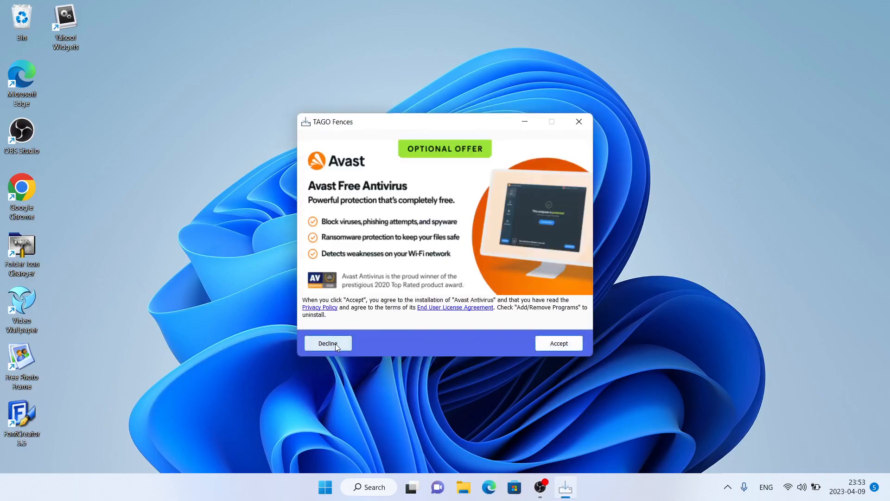
left_click(327, 343)
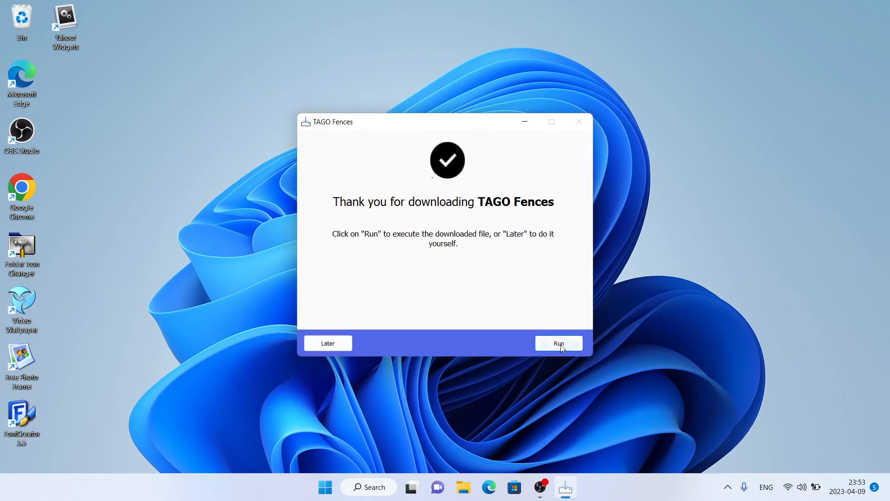
left_click(558, 343)
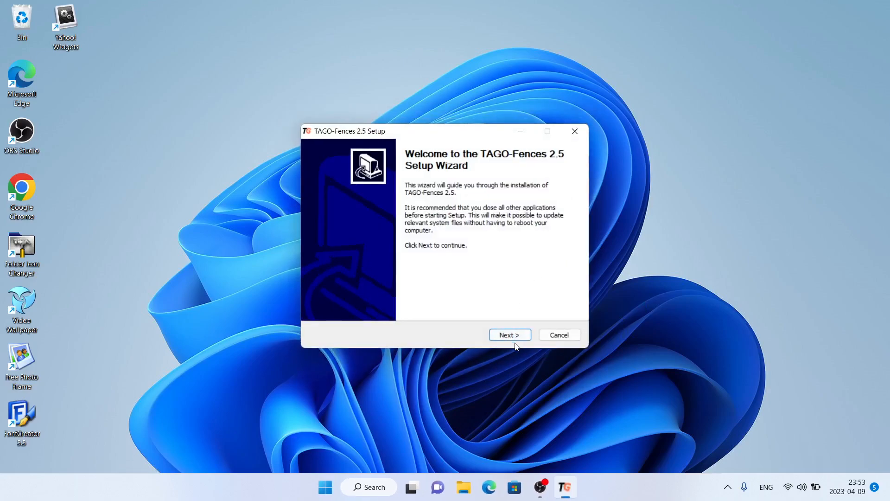
Install to the default folder, finish with 'Run TAGO-Fences' checked, and show its License Agreement
left_click(509, 334)
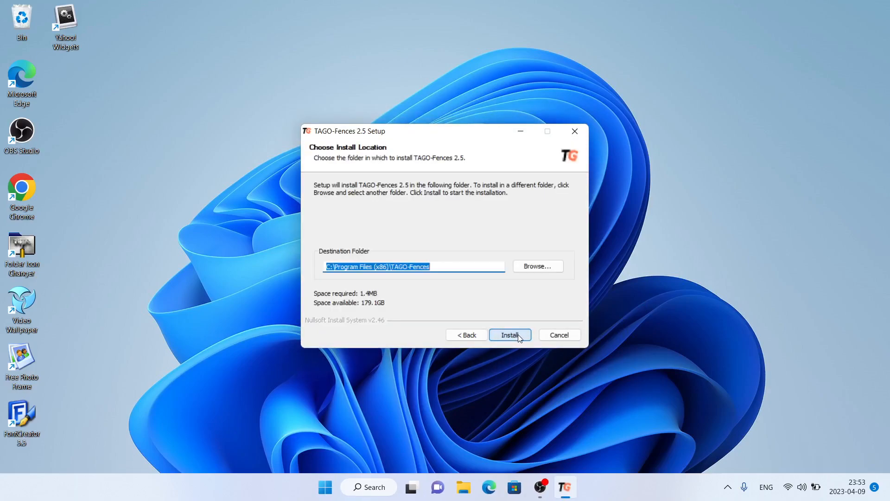
left_click(509, 334)
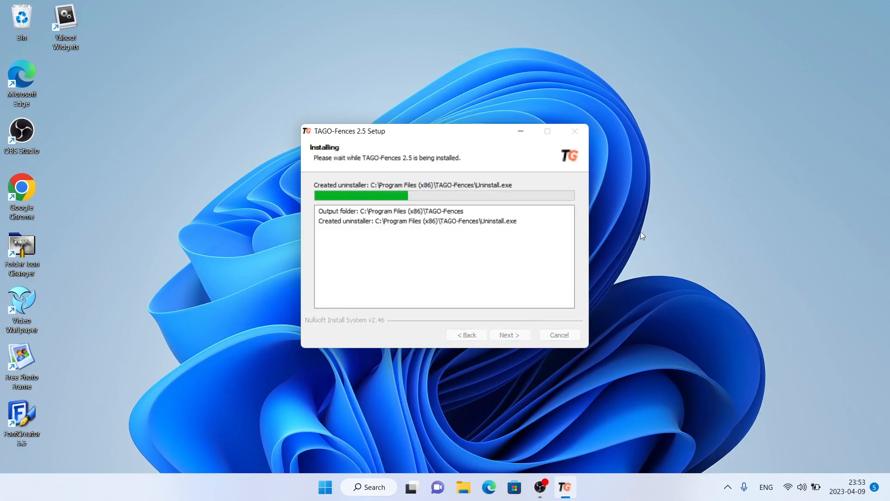
mouse_move(673, 242)
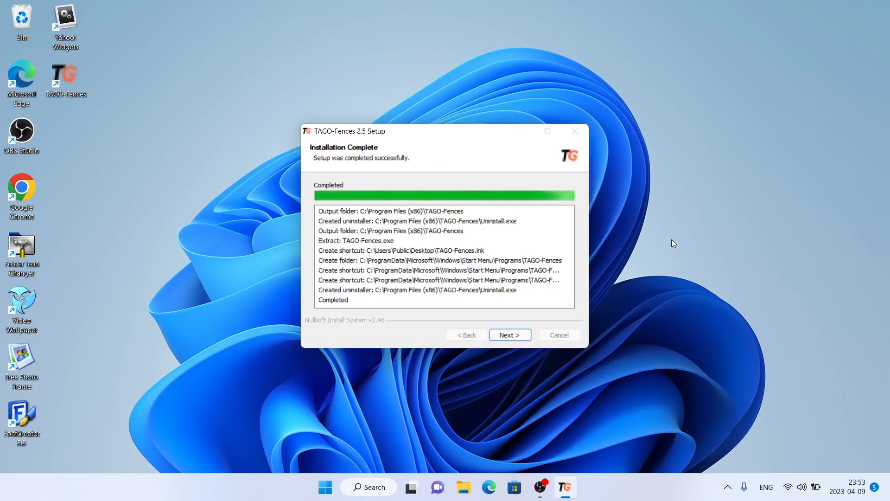
left_click(509, 335)
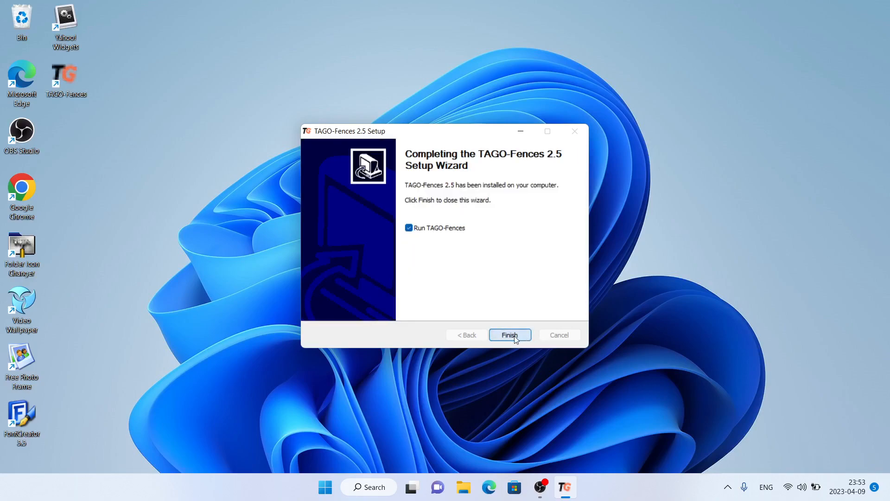
left_click(509, 335)
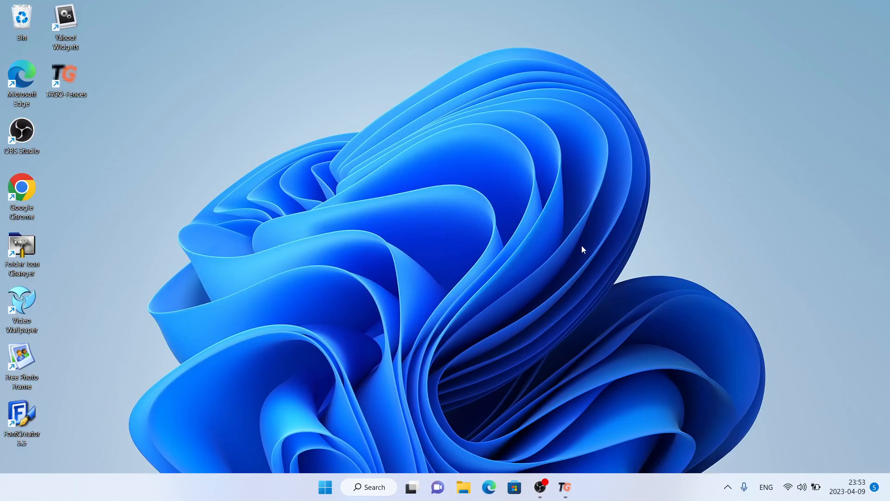
mouse_move(569, 345)
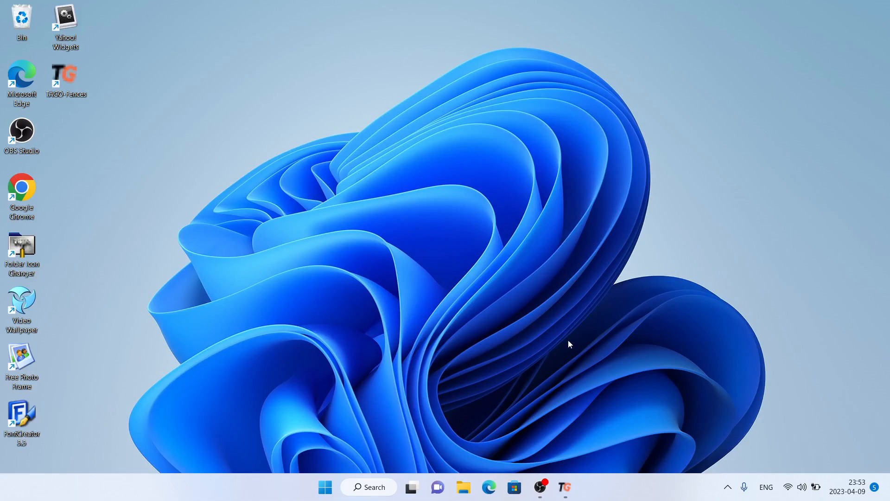
mouse_move(565, 487)
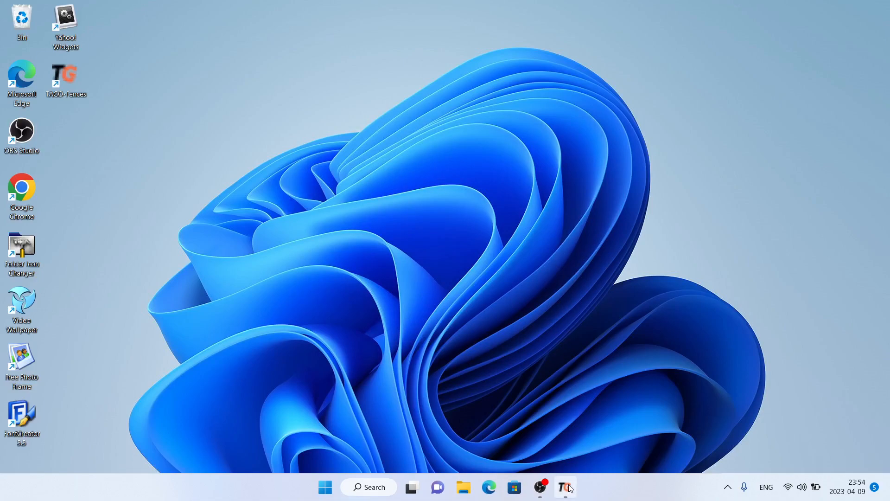
left_click(564, 486)
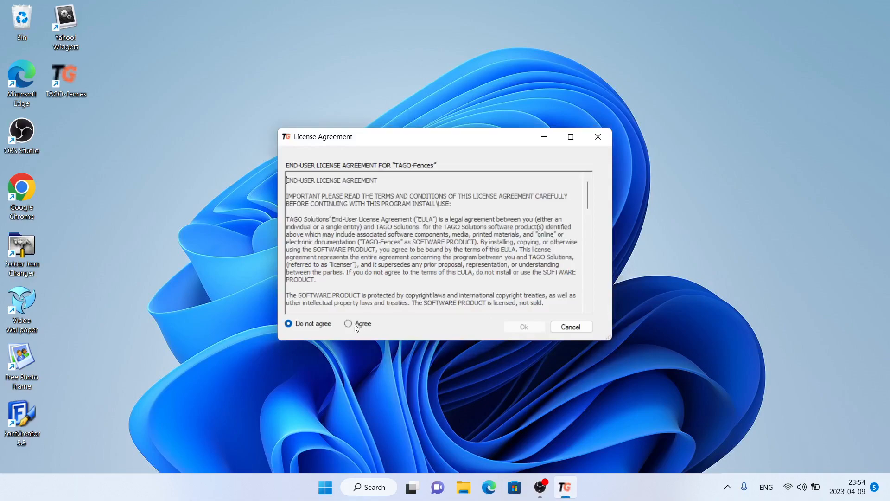